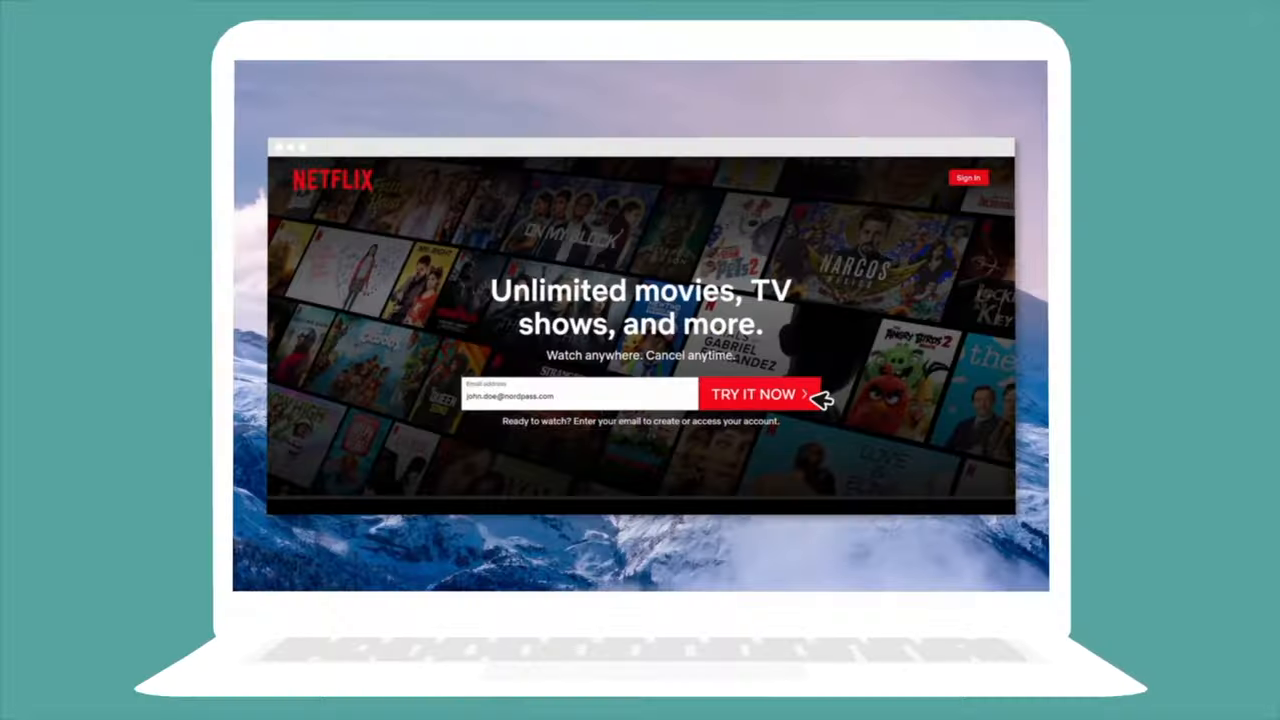
- Continue the Netflix sign-in, autofill the suggested strong password, and show the vault's three saved credit cards
left_click(761, 392)
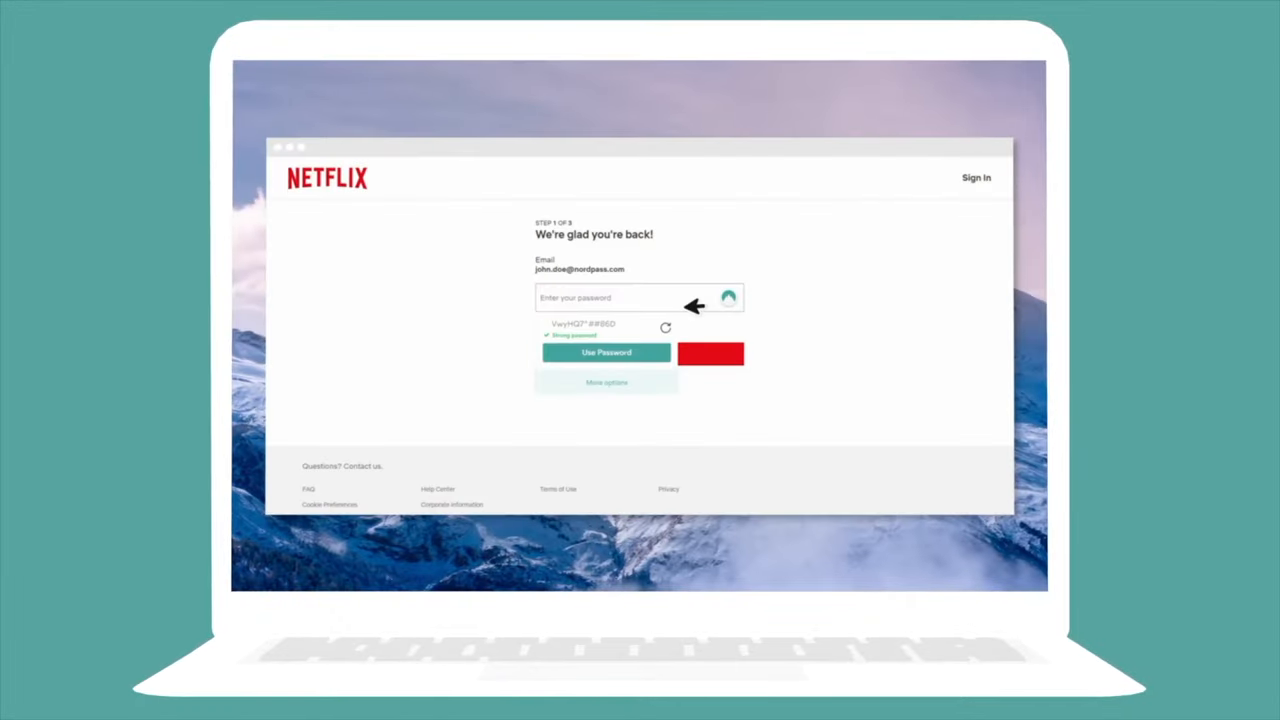
left_click(605, 353)
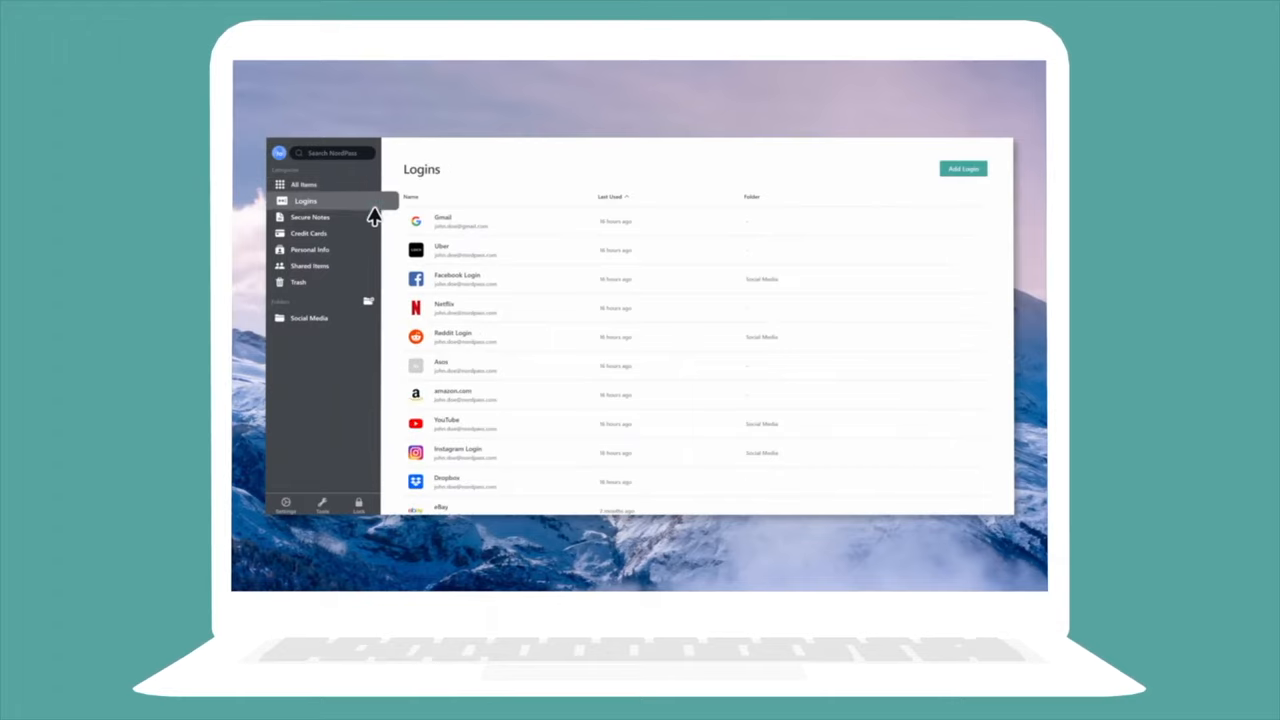
left_click(315, 233)
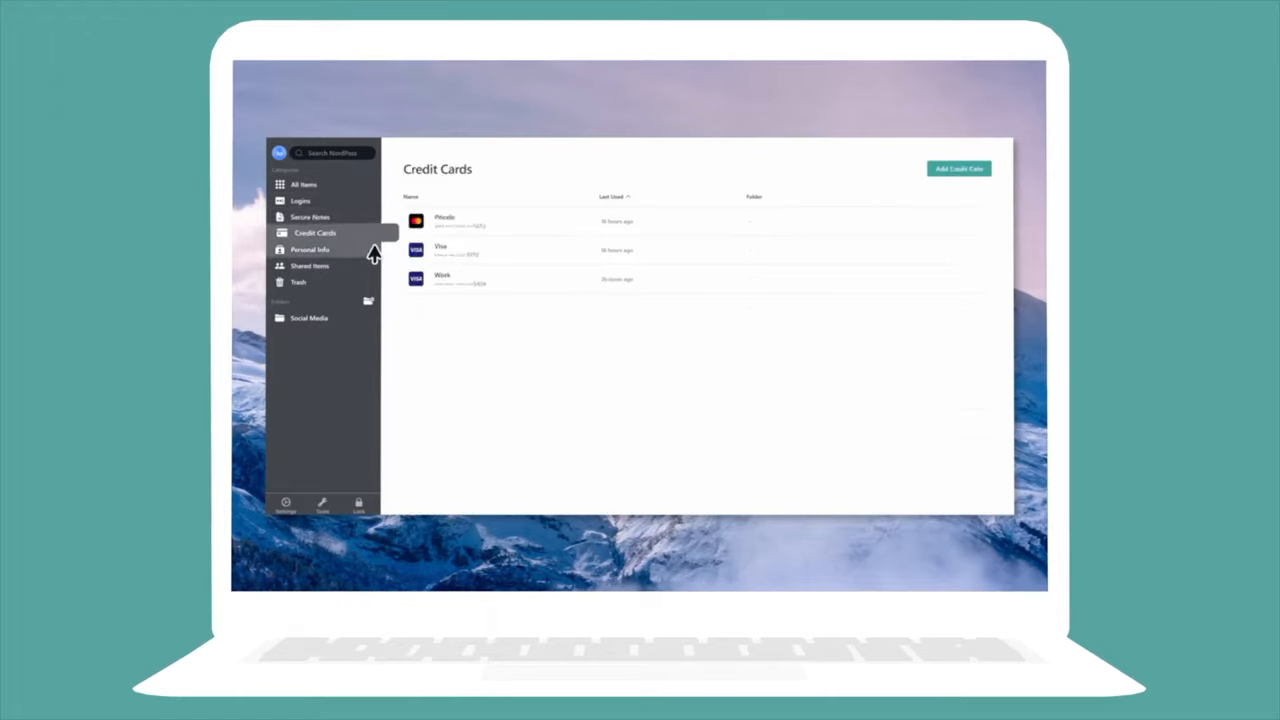